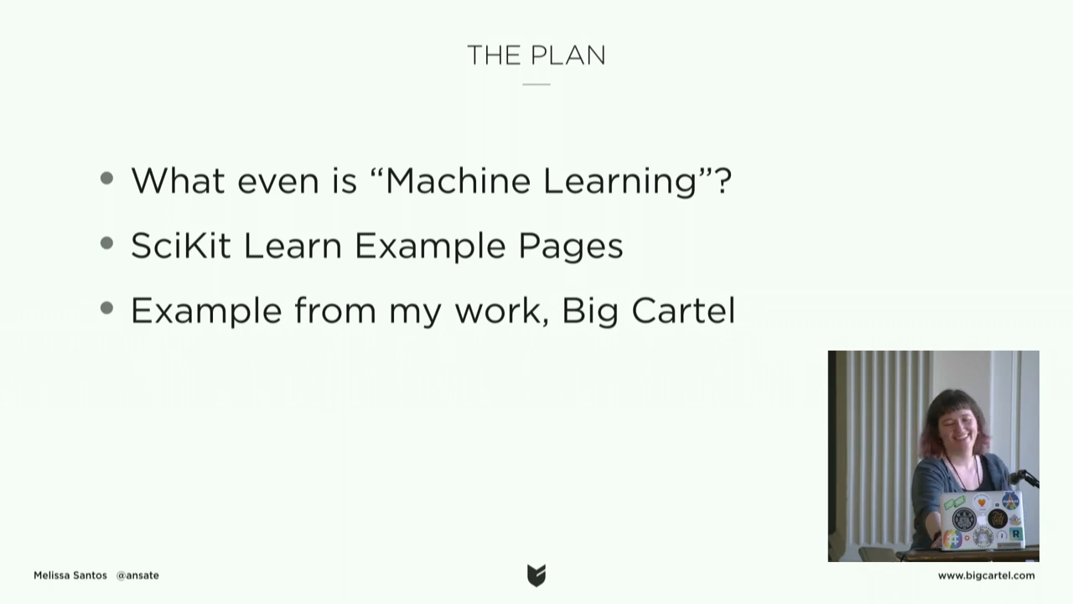
# Advance to the Cut to Jupyter Notebook slide, ending the slideshow portion
pyautogui.press('Right')
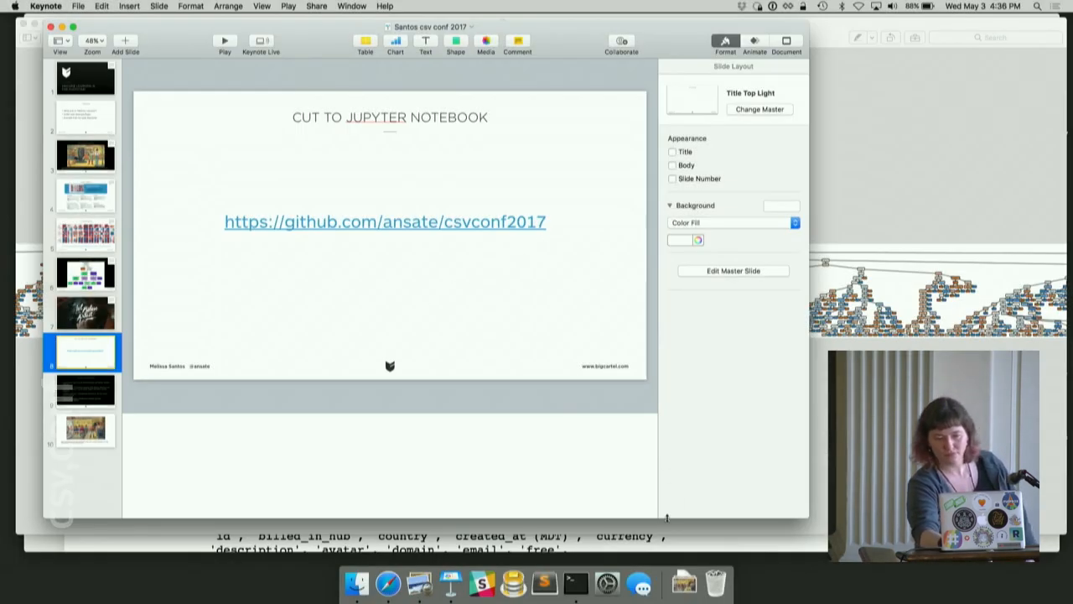
# Switch to Safari and bring up the Using Discounts Classifier Jupyter notebook
pyautogui.click(389, 580)
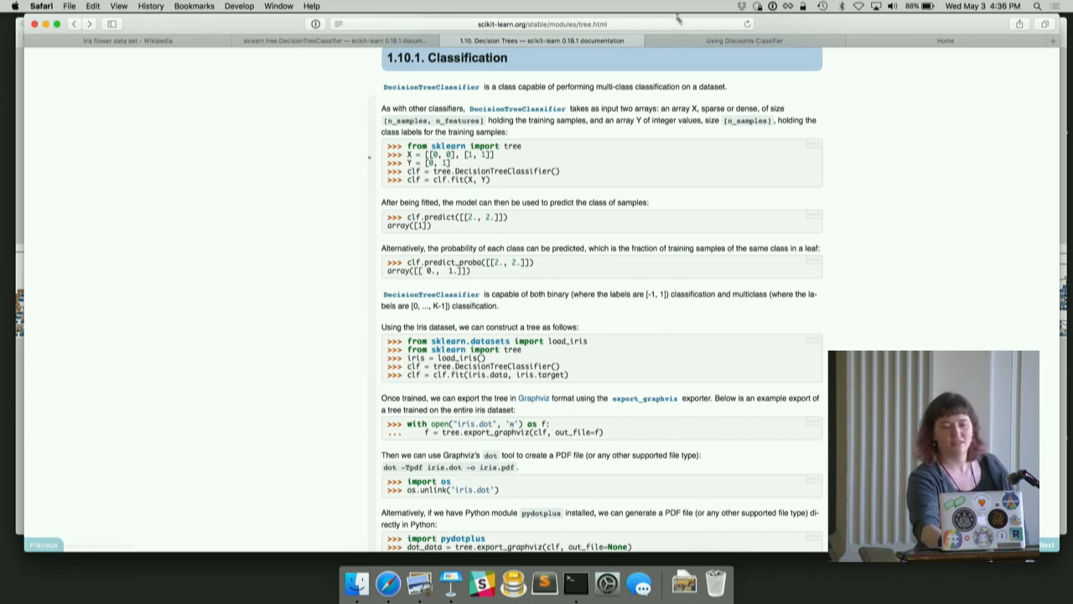
pyautogui.click(746, 41)
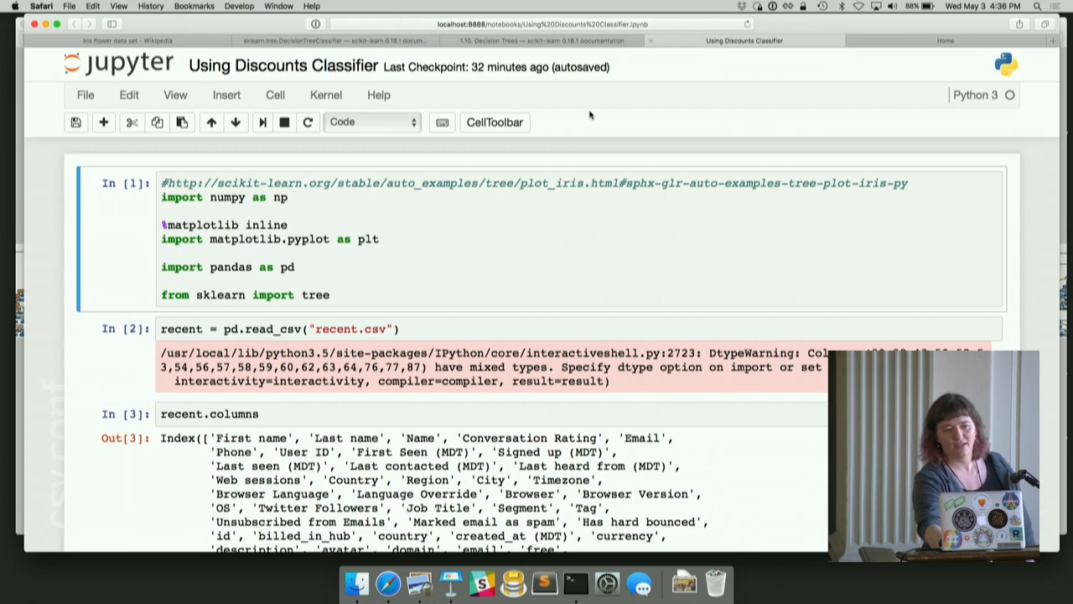